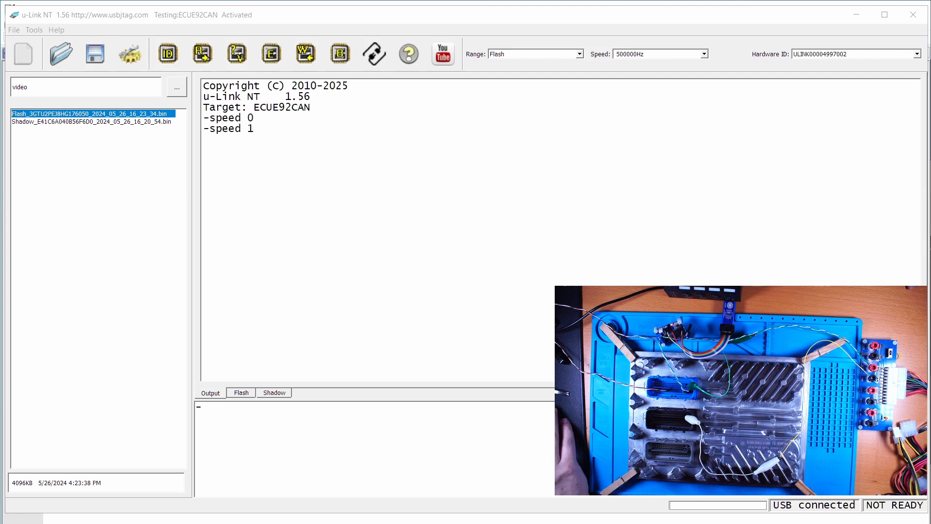
mouse_move(466, 154)
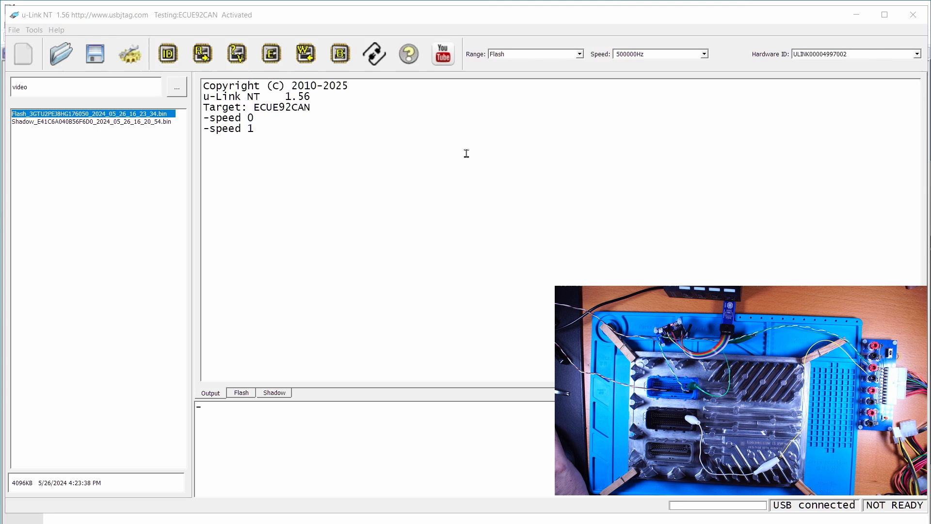
mouse_move(272, 111)
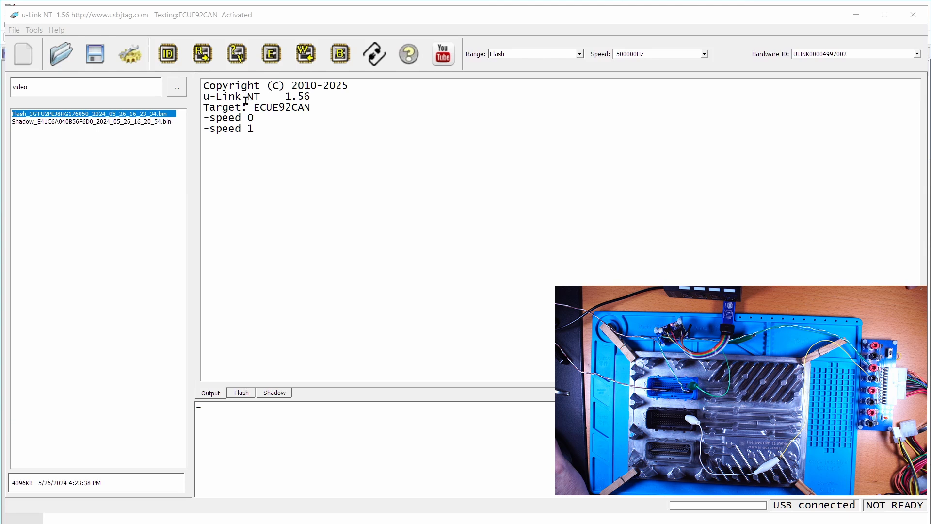
Step: Detect the ECU chip ID over CAN and request a code flash erase
click(168, 53)
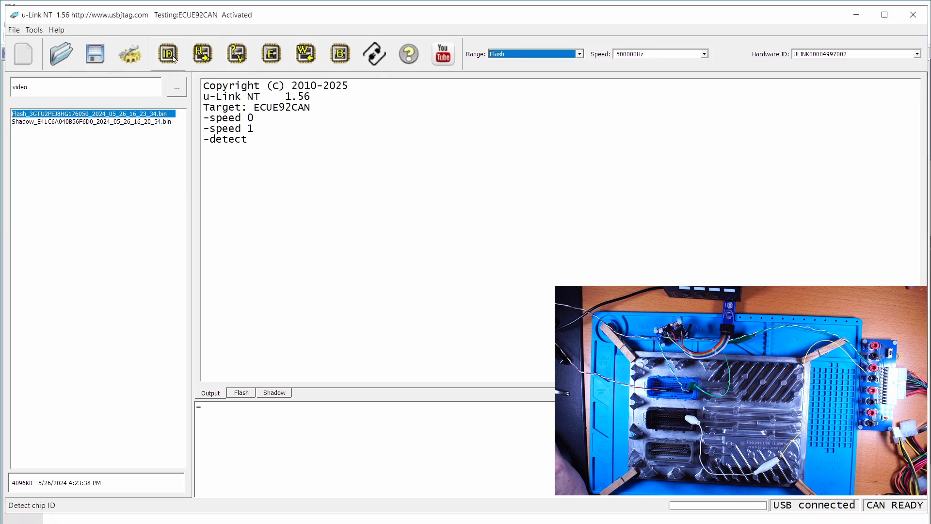
click(168, 54)
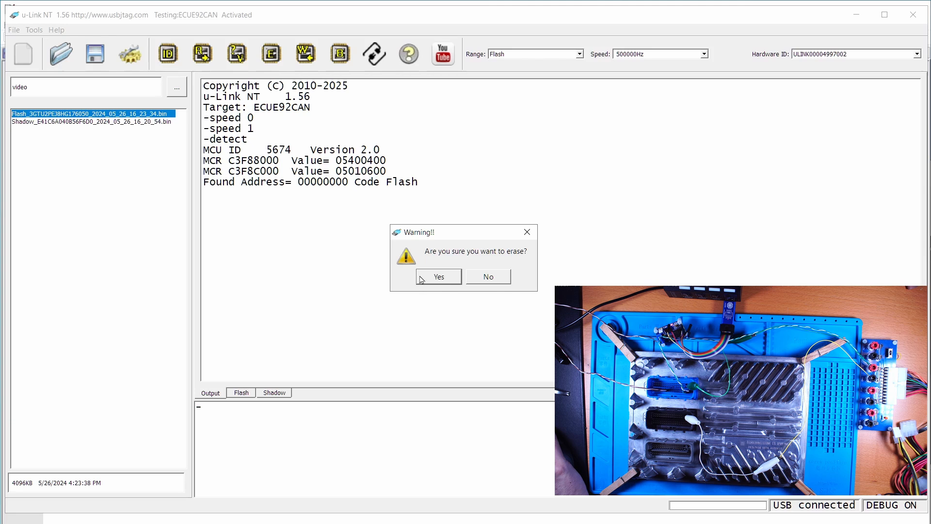
Step: Confirm the erase warning so the code flash is erased (about 51 seconds)
click(439, 276)
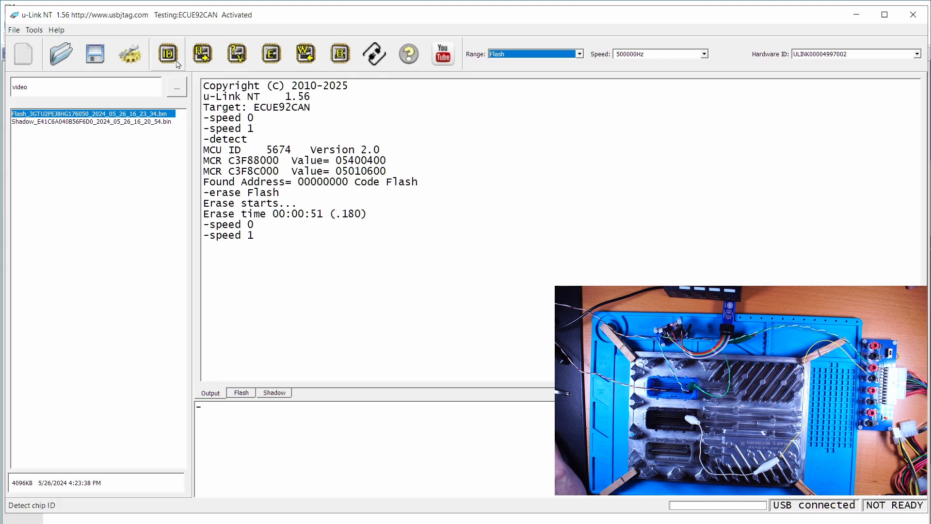
Step: Retry chip detection twice without response, then open the Config dialog
click(168, 53)
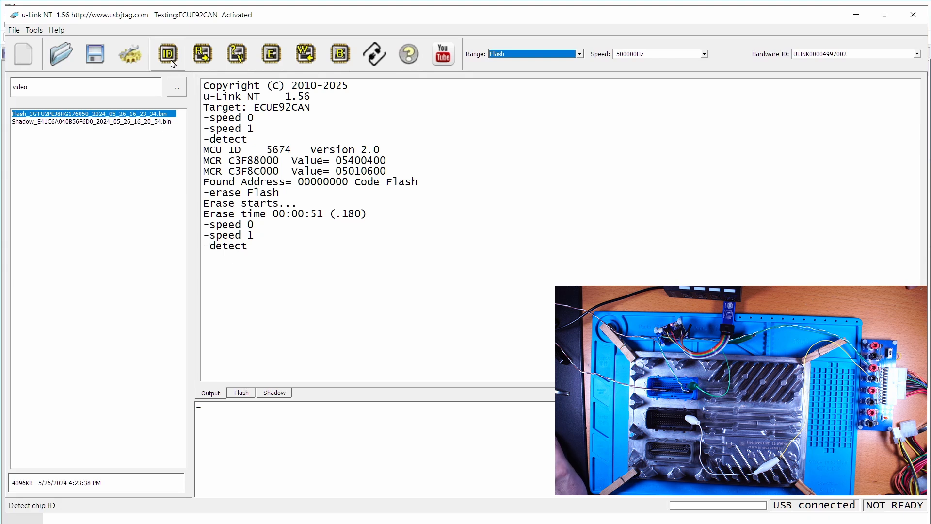
click(169, 53)
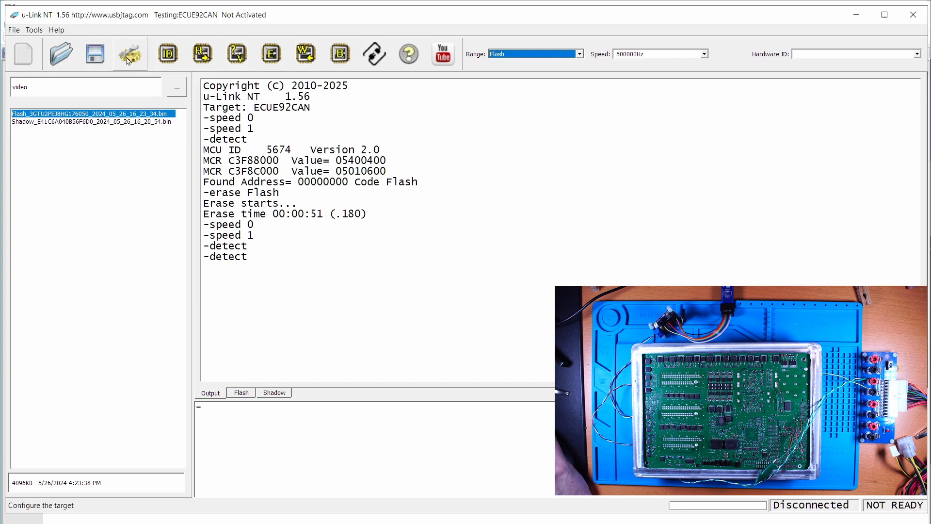
click(129, 53)
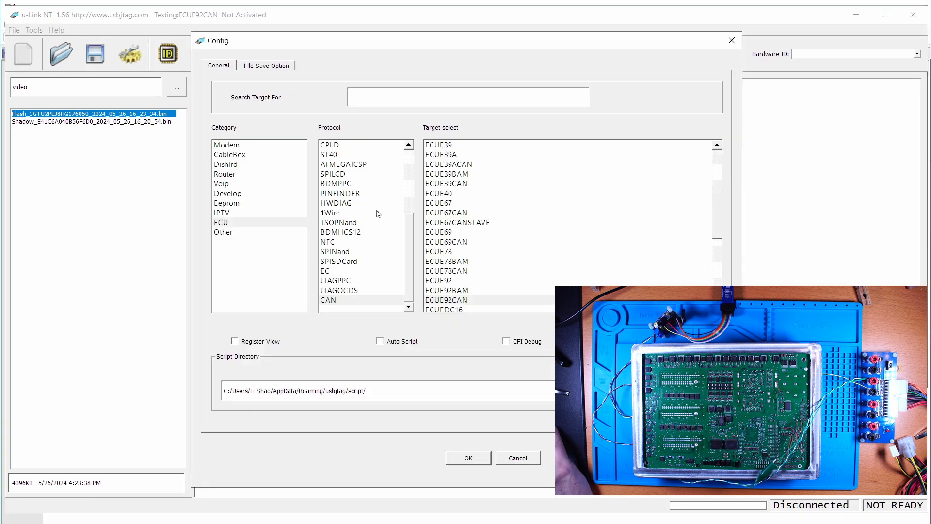
Step: Filter targets to CAN protocol and apply ECUE92BAM as the target
click(328, 300)
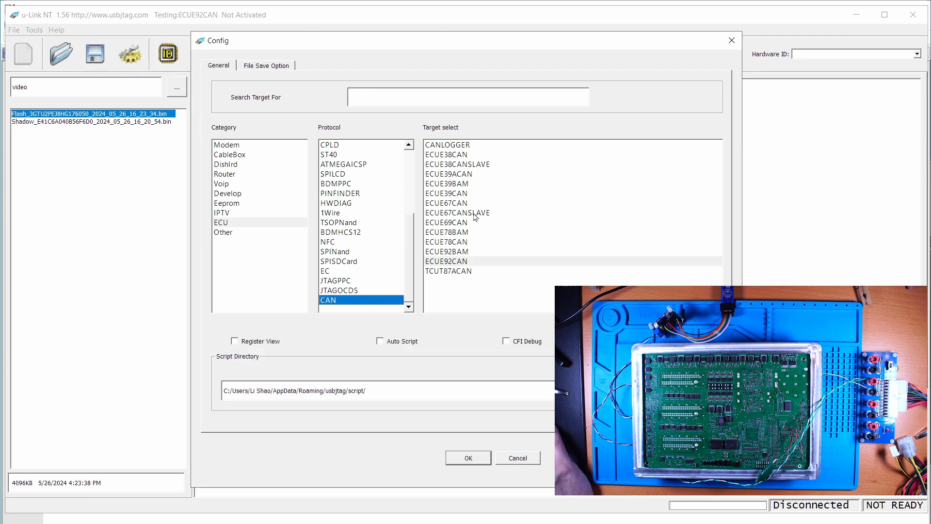
mouse_move(471, 199)
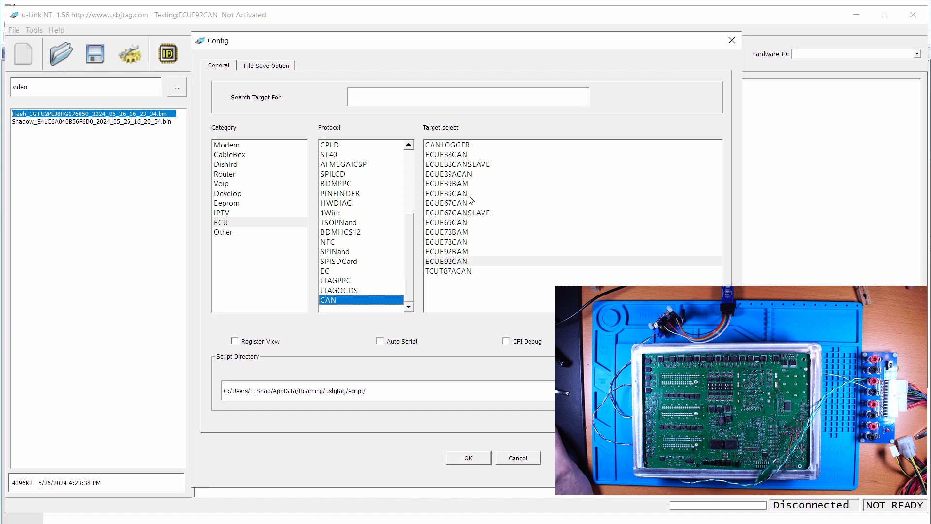
mouse_move(470, 183)
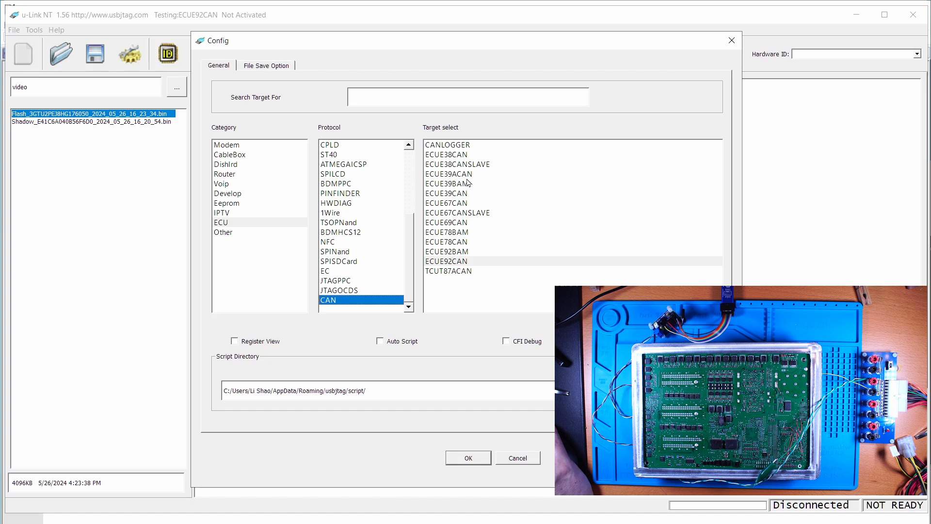
mouse_move(466, 239)
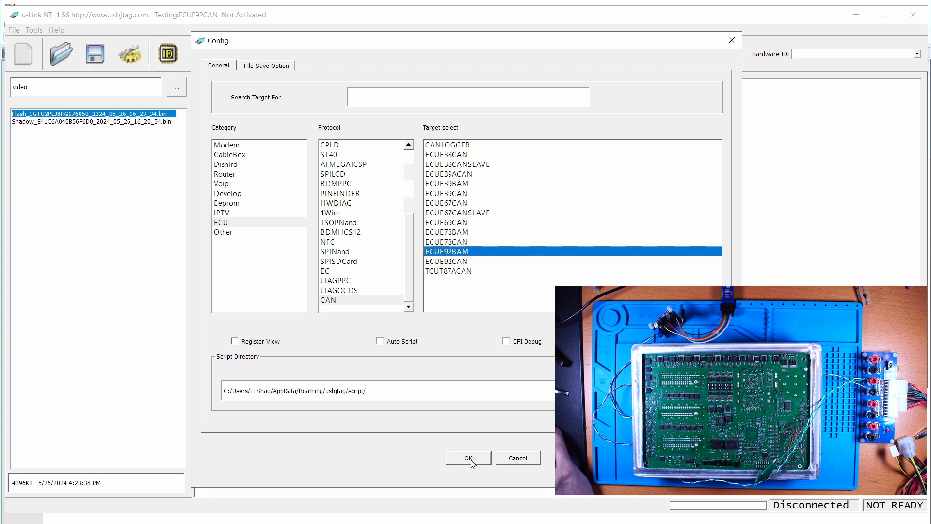
click(468, 458)
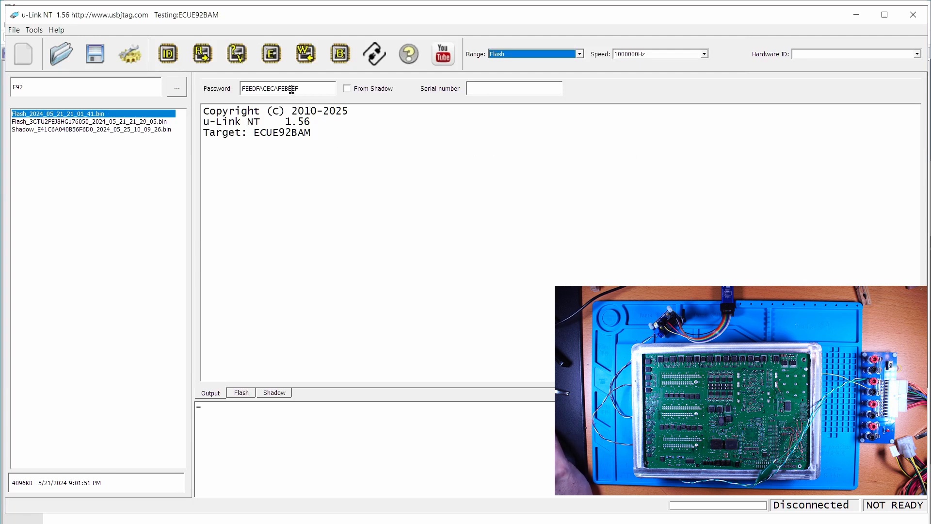
mouse_move(272, 349)
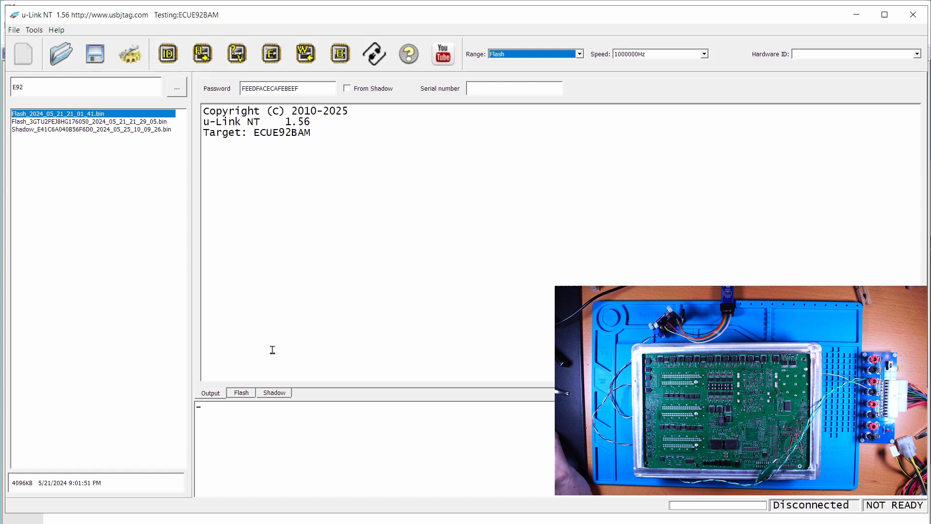
Step: Set Range to Shadow, load the video folder's Shadow .bin, and enable From Shadow password
click(273, 392)
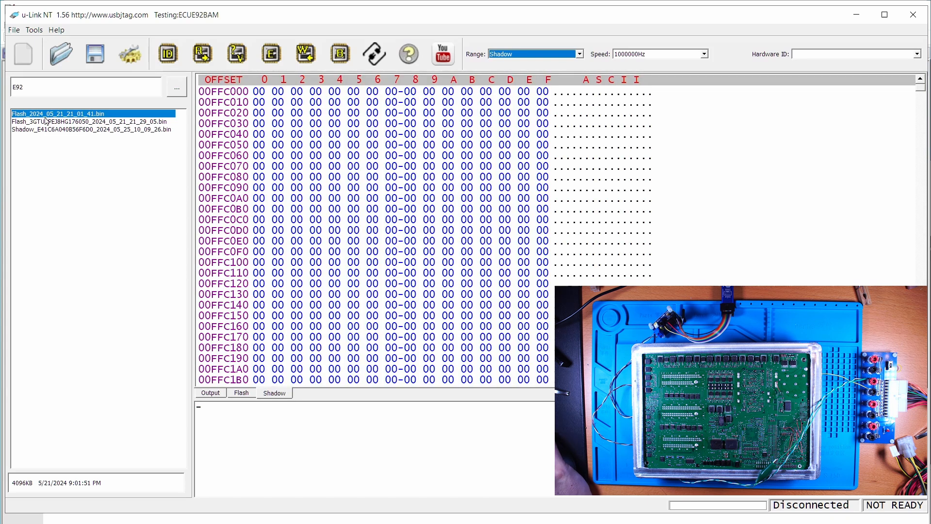
click(89, 130)
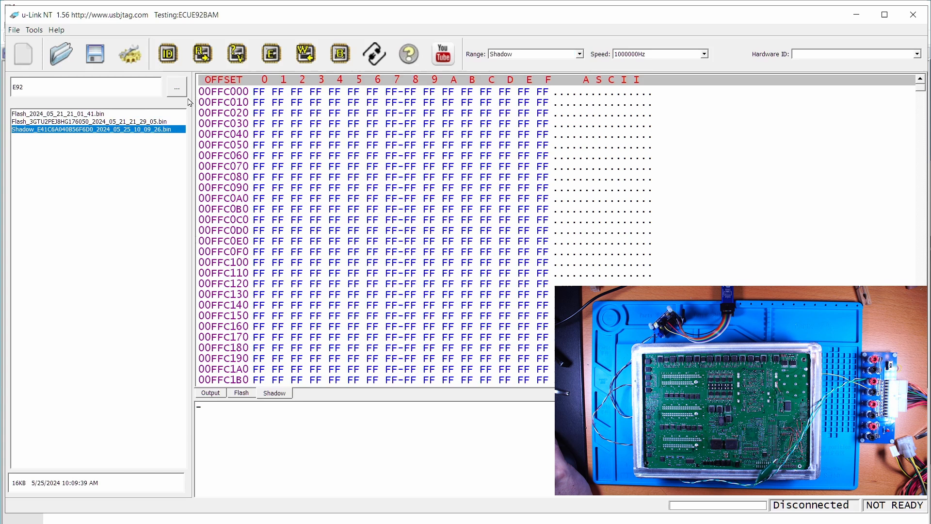
click(176, 88)
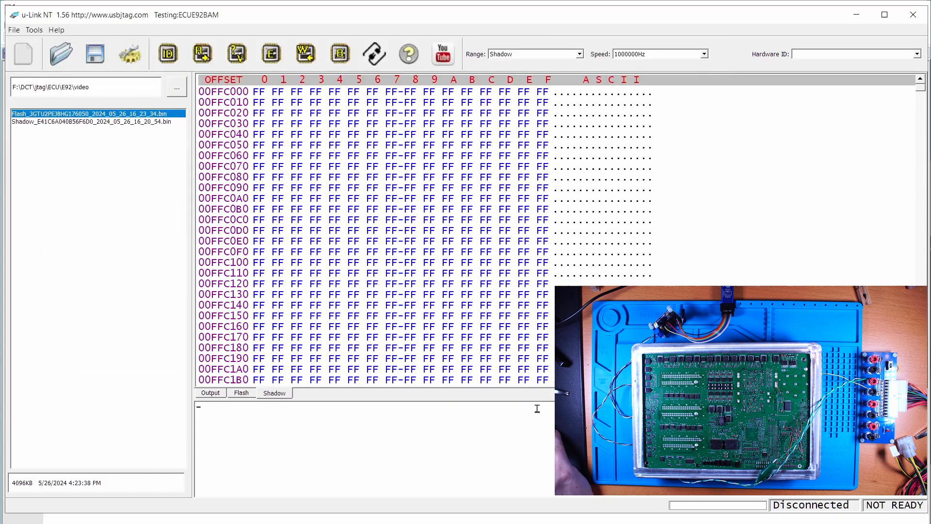
click(92, 122)
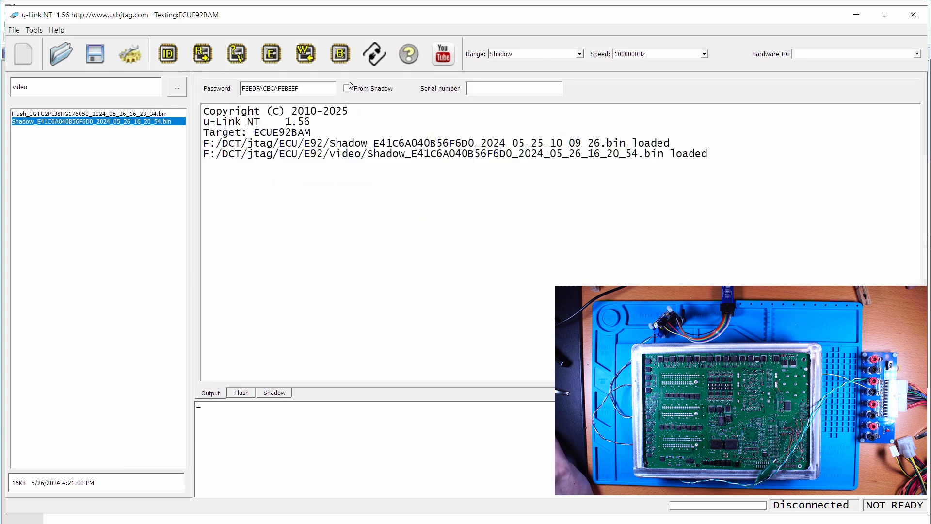
click(346, 88)
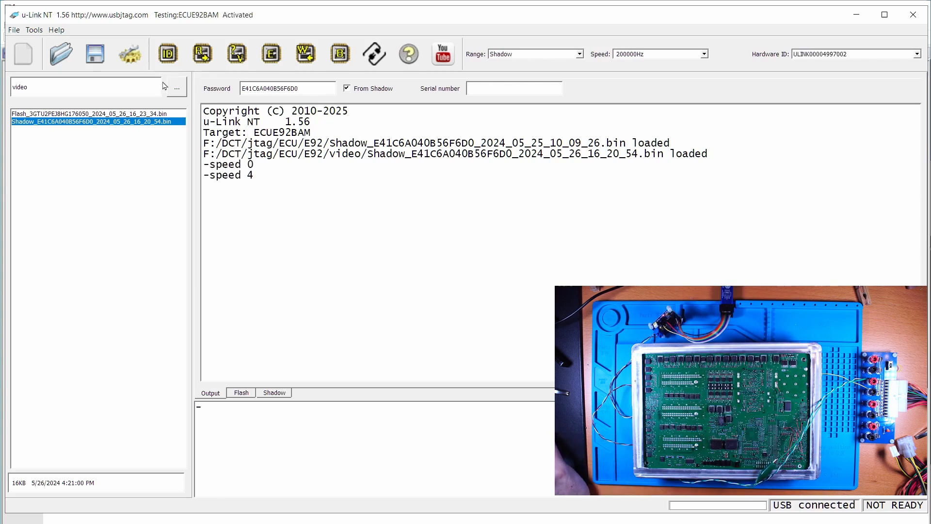
Step: Detect the chip in BAM boot mode, identifying MCU 5674 with code flash found
click(166, 54)
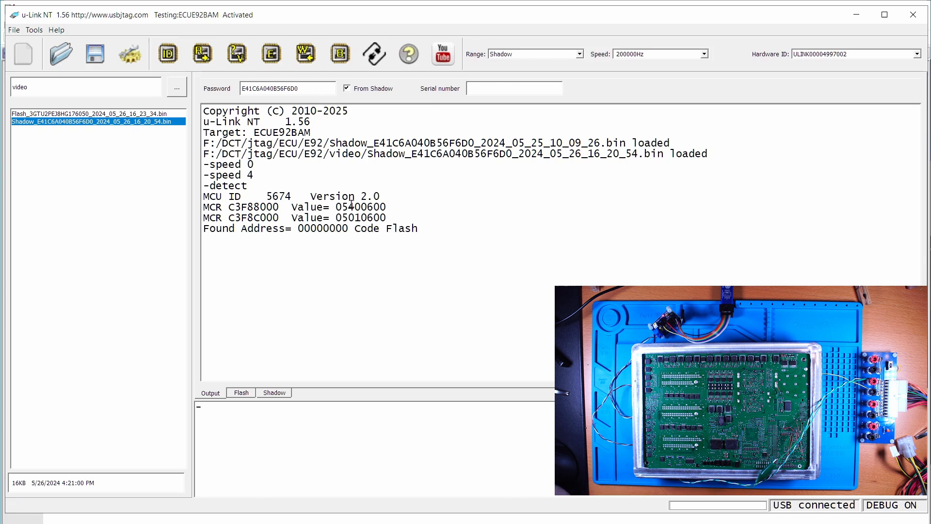
mouse_move(387, 288)
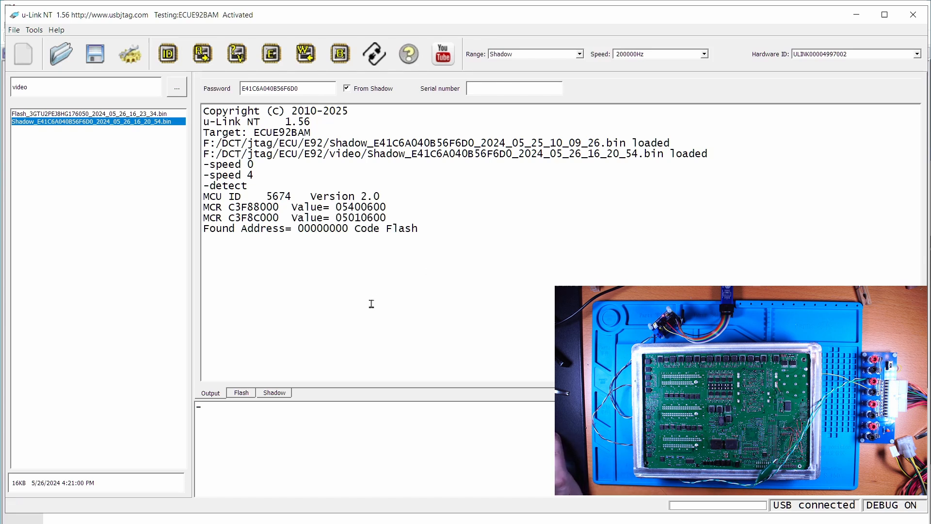
mouse_move(756, 239)
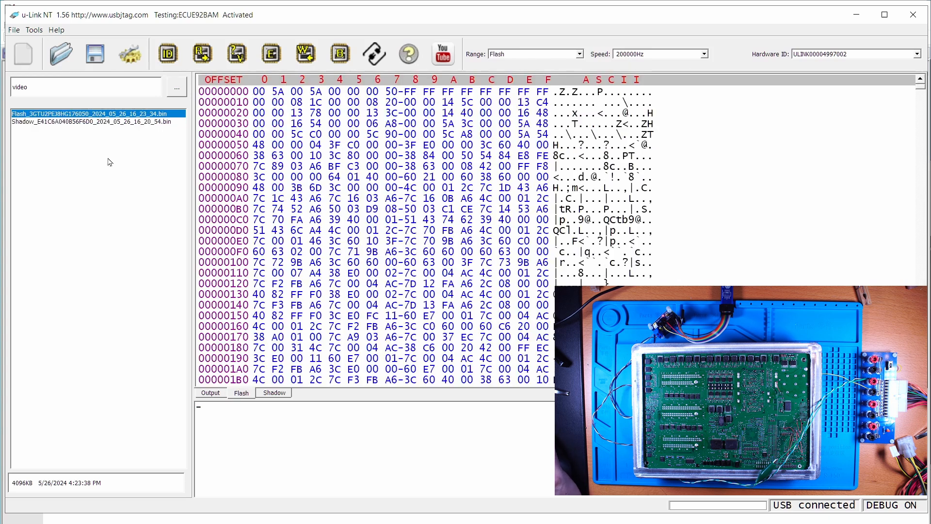
Step: Load the Flash .bin file and write it to the ECU, erasing and programming
click(304, 54)
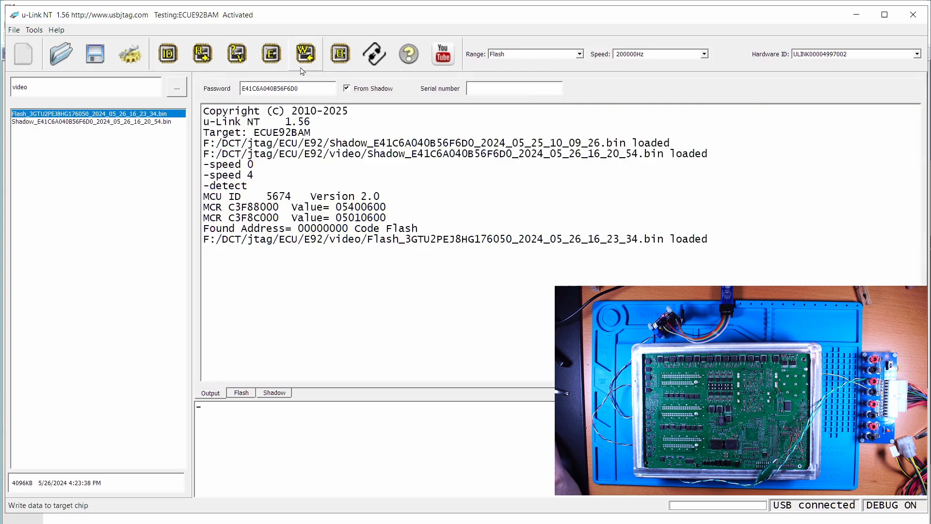
click(305, 54)
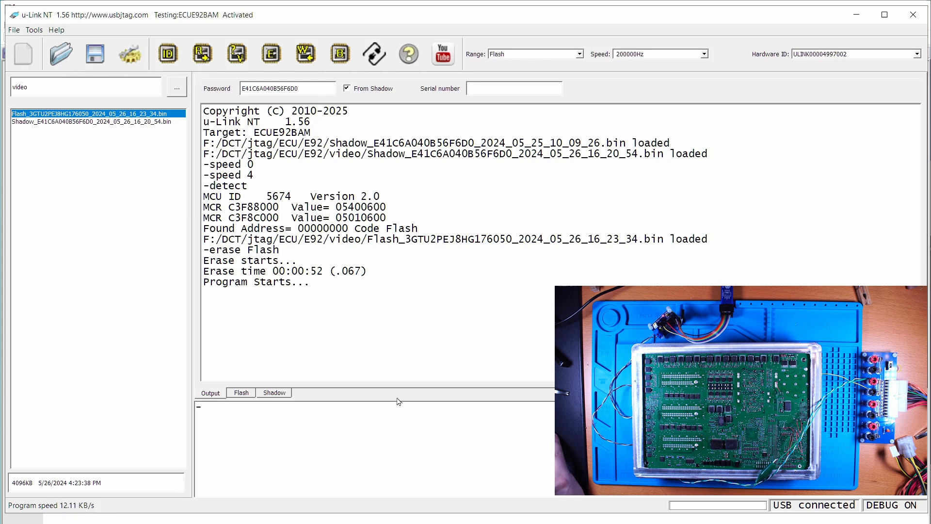
mouse_move(415, 378)
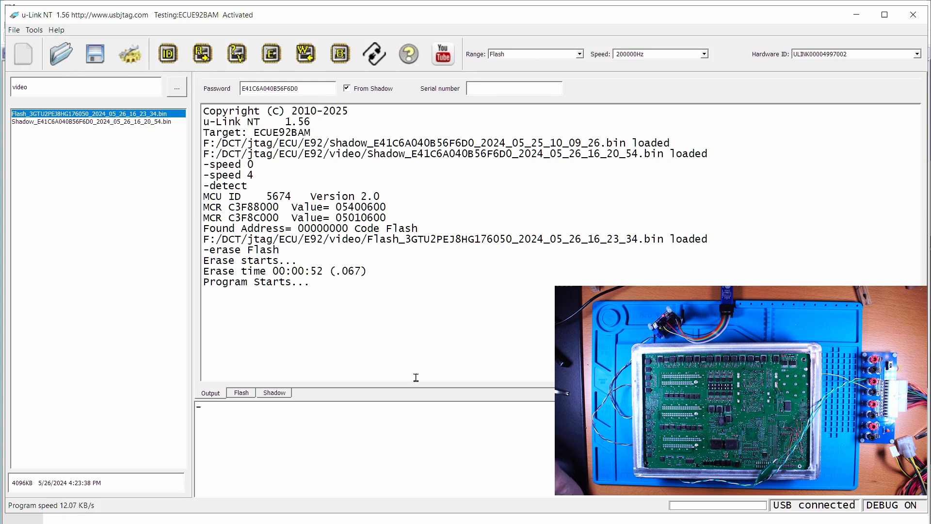